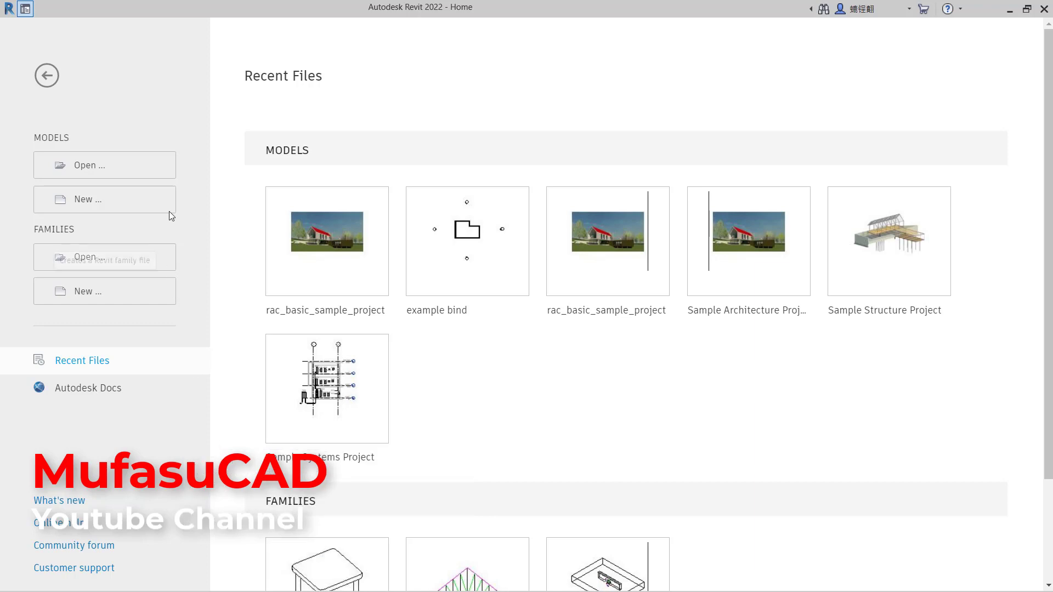
# Create a new project from the Architectural Template, landing on the Level 0 floor plan
pyautogui.click(104, 199)
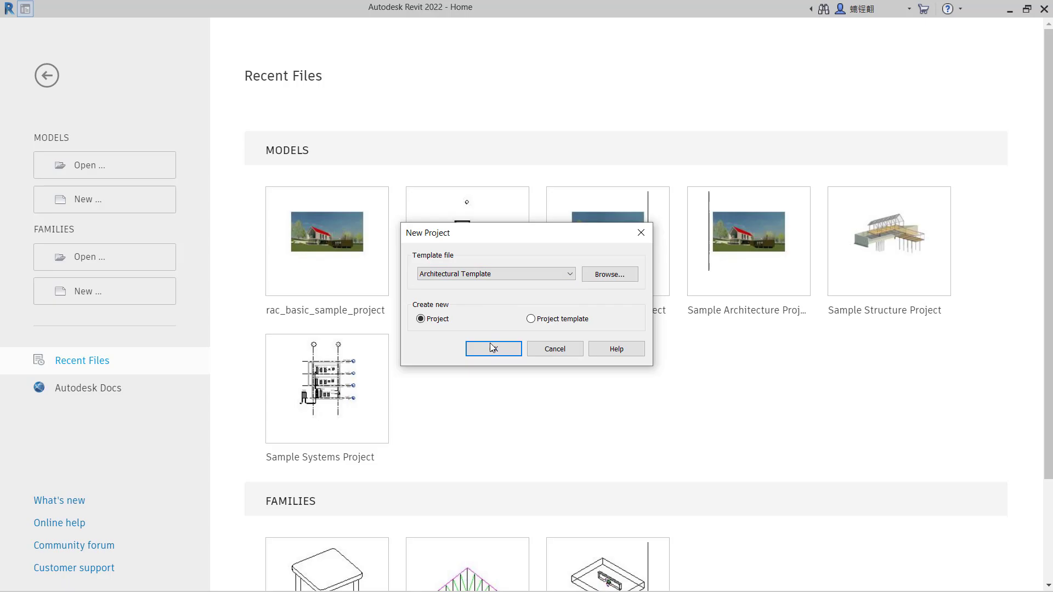
pyautogui.click(492, 348)
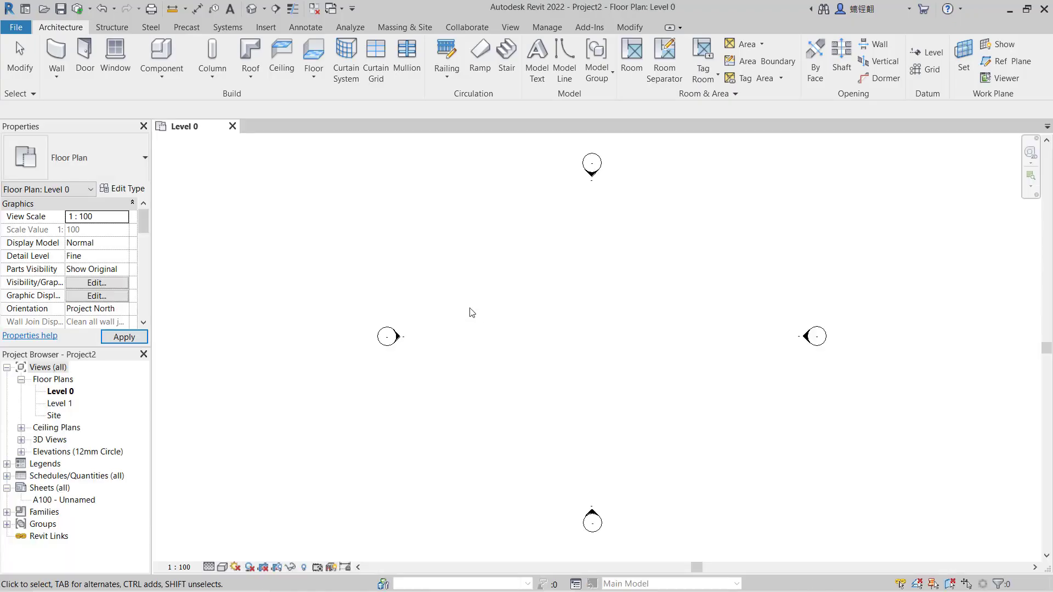
# Start the Floor tool to sketch a rectangular floor in the centre of the Level 0 plan
pyautogui.click(312, 57)
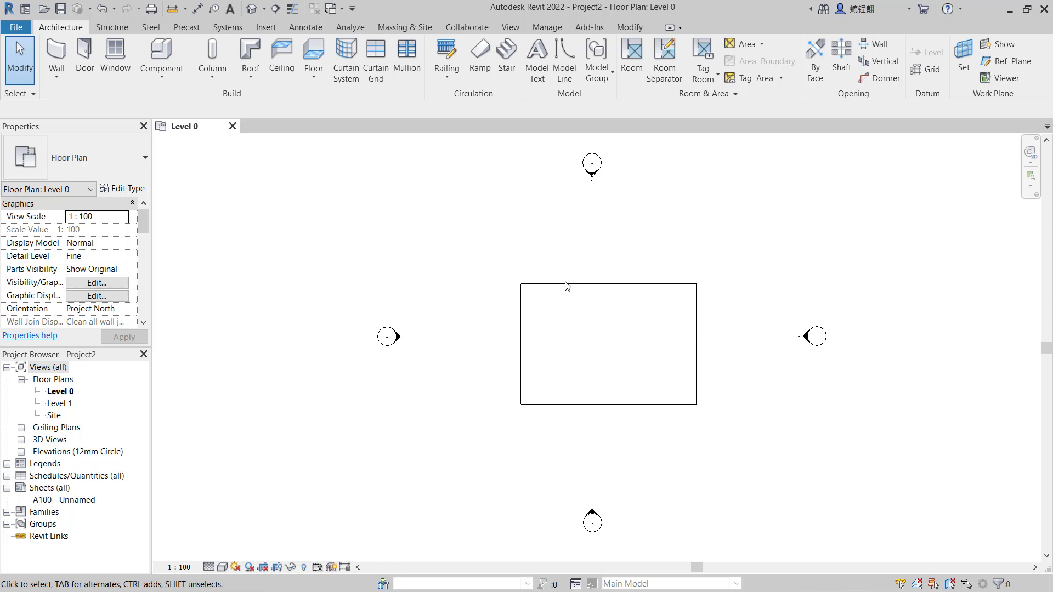
# Sketch a straight railing path along the floor's top edge with a 300 mm offset
pyautogui.click(446, 60)
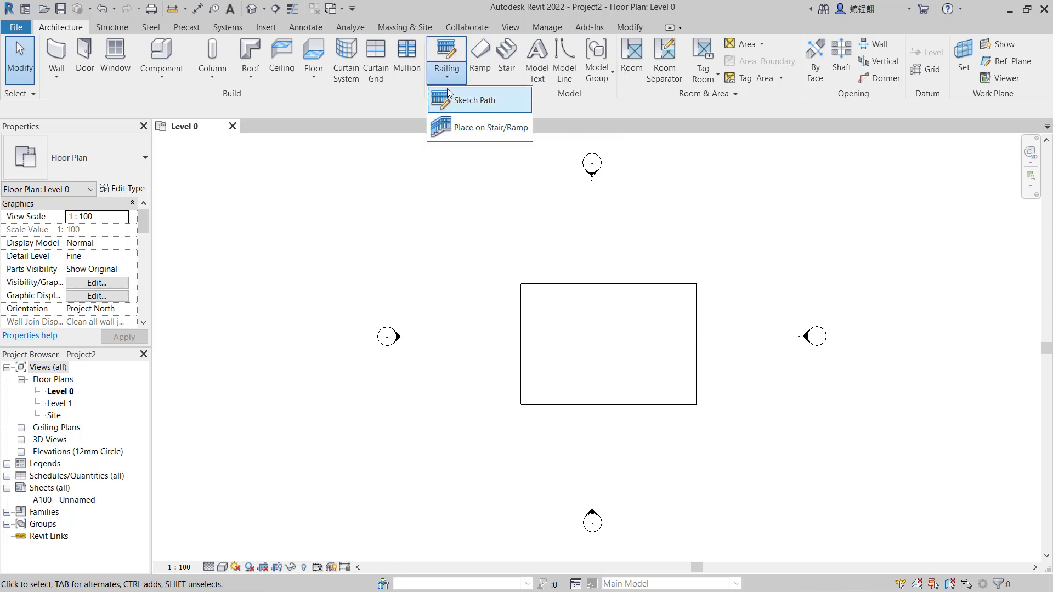
pyautogui.click(475, 100)
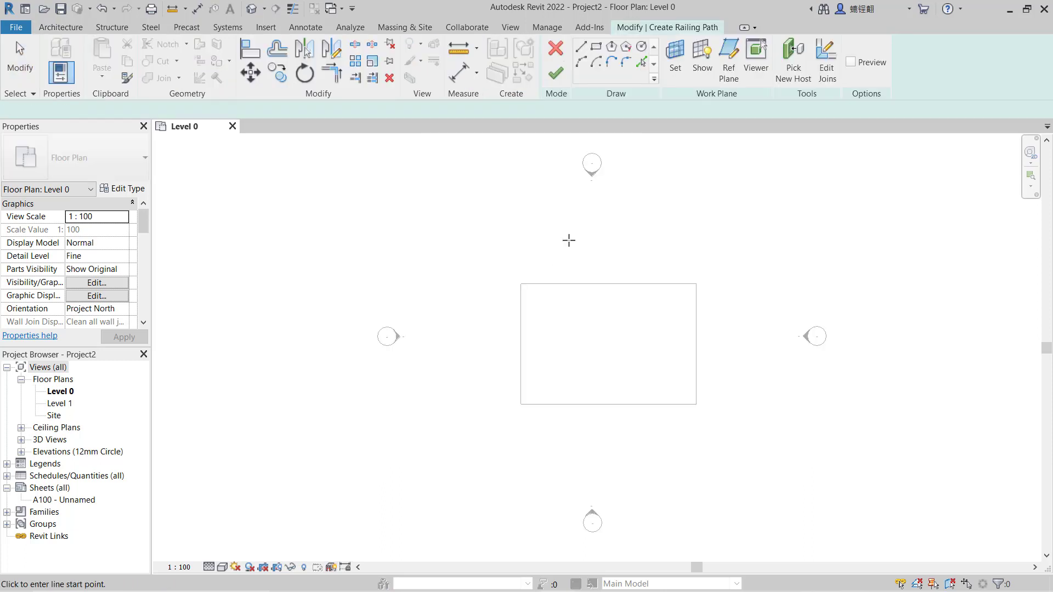
pyautogui.click(581, 46)
pyautogui.write('3')
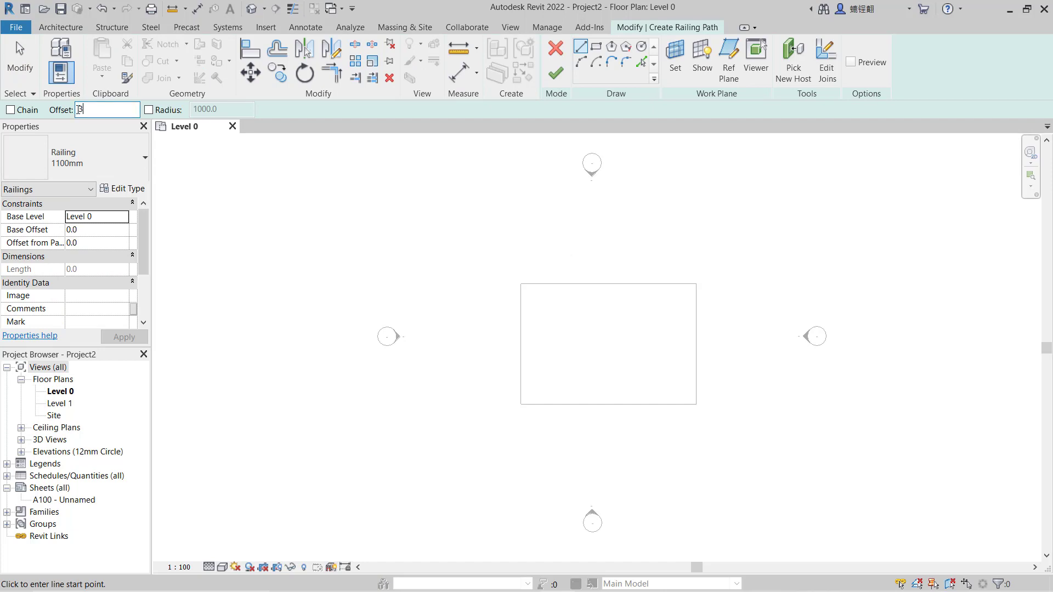
pyautogui.write('00')
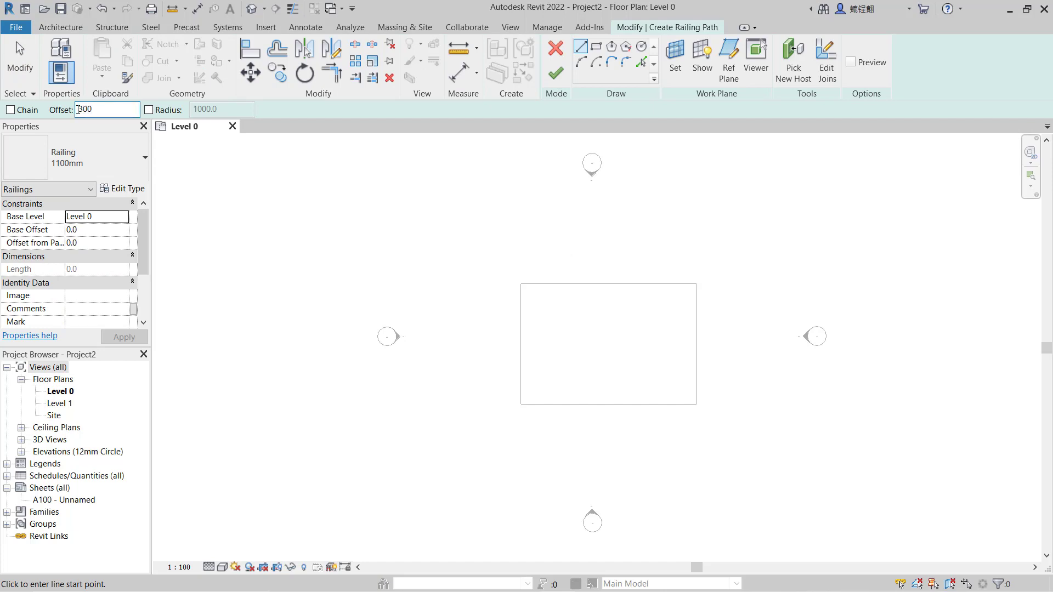
pyautogui.click(520, 294)
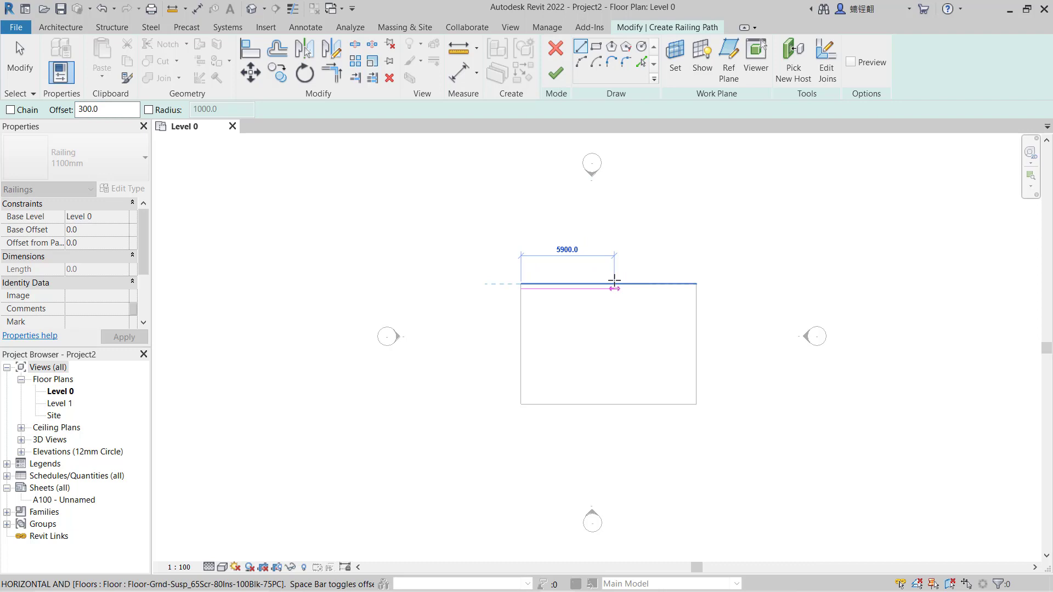
pyautogui.click(695, 283)
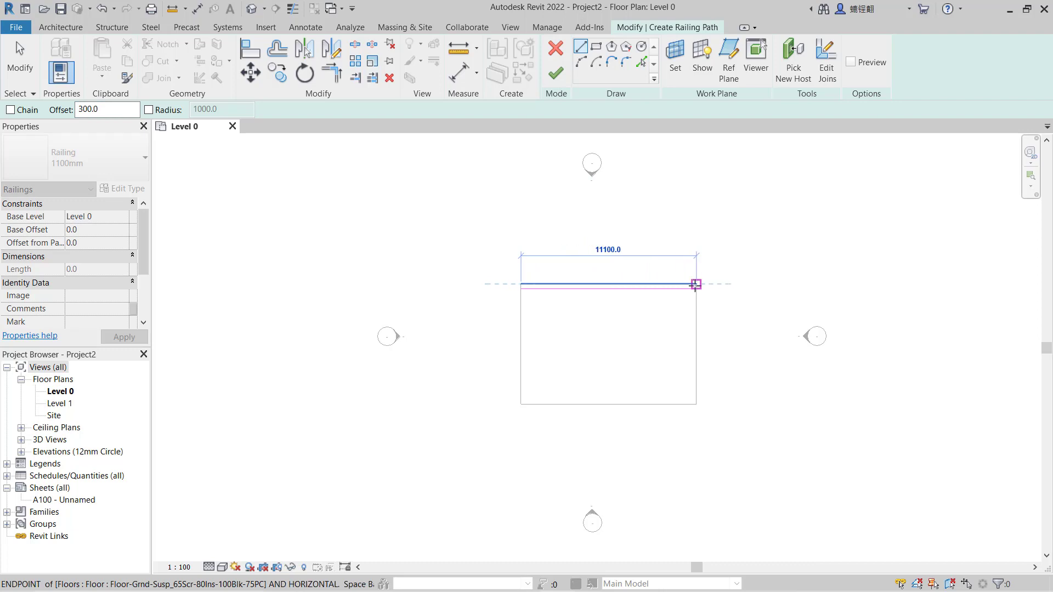
pyautogui.click(555, 72)
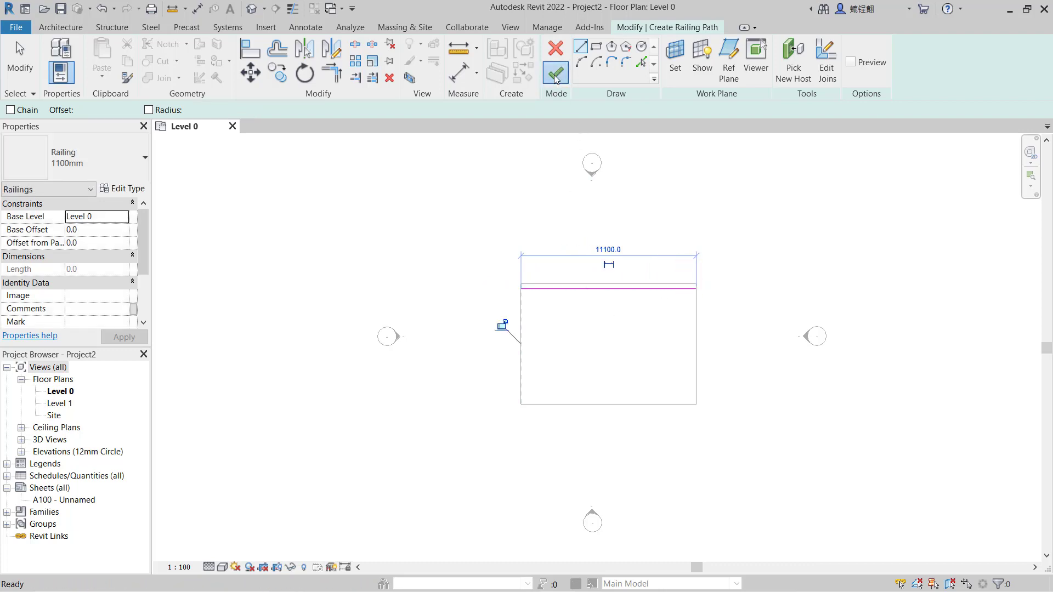
# Finish the railing edit and view the railing along the slab edge in 3D
pyautogui.click(555, 73)
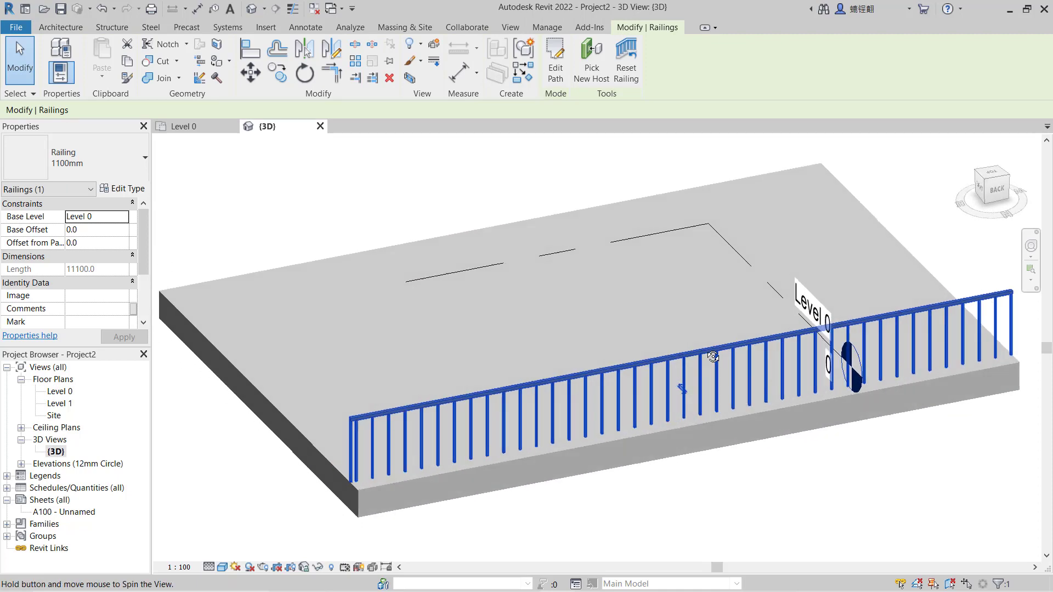
pyautogui.moveTo(714, 356); pyautogui.dragTo(615, 412)
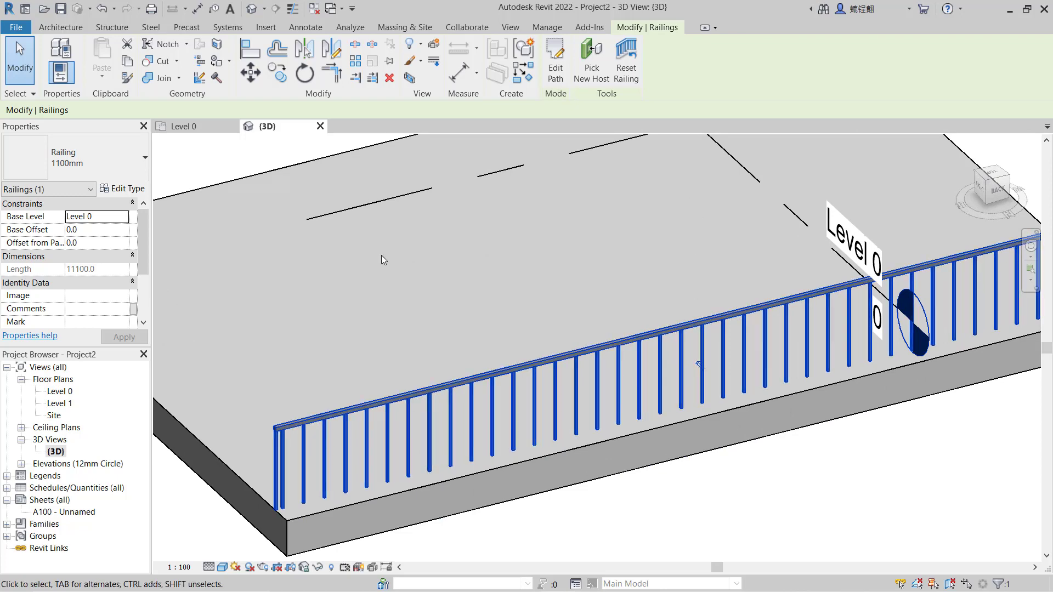
pyautogui.click(123, 188)
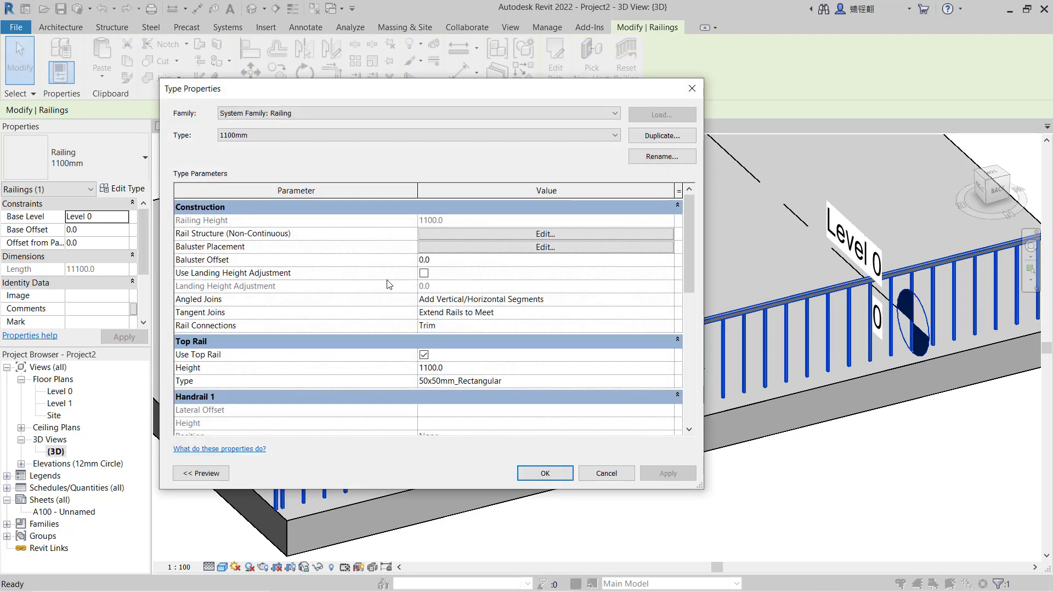
pyautogui.moveTo(313, 250)
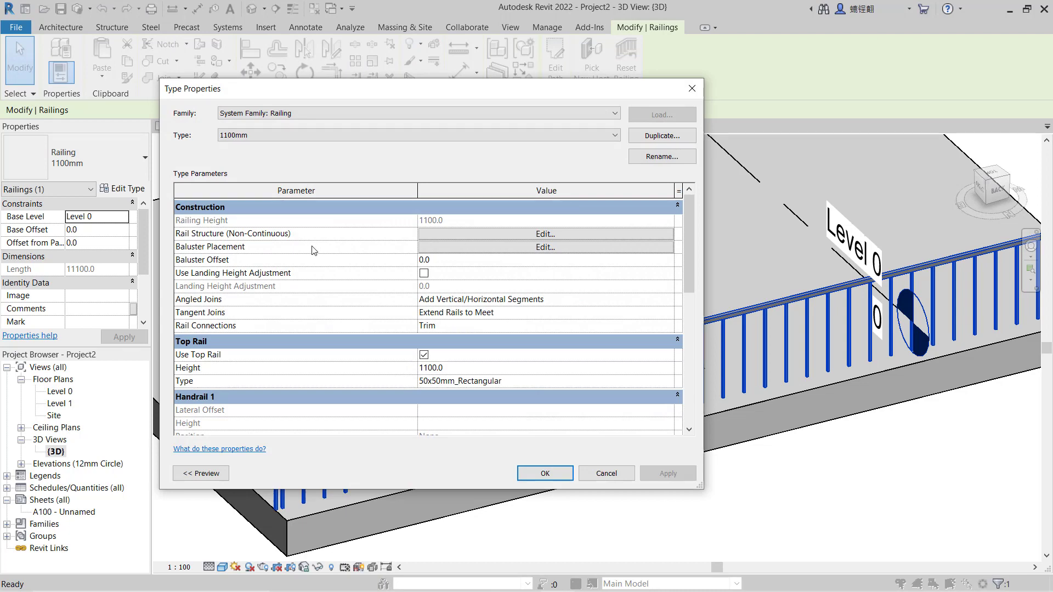
pyautogui.click(545, 247)
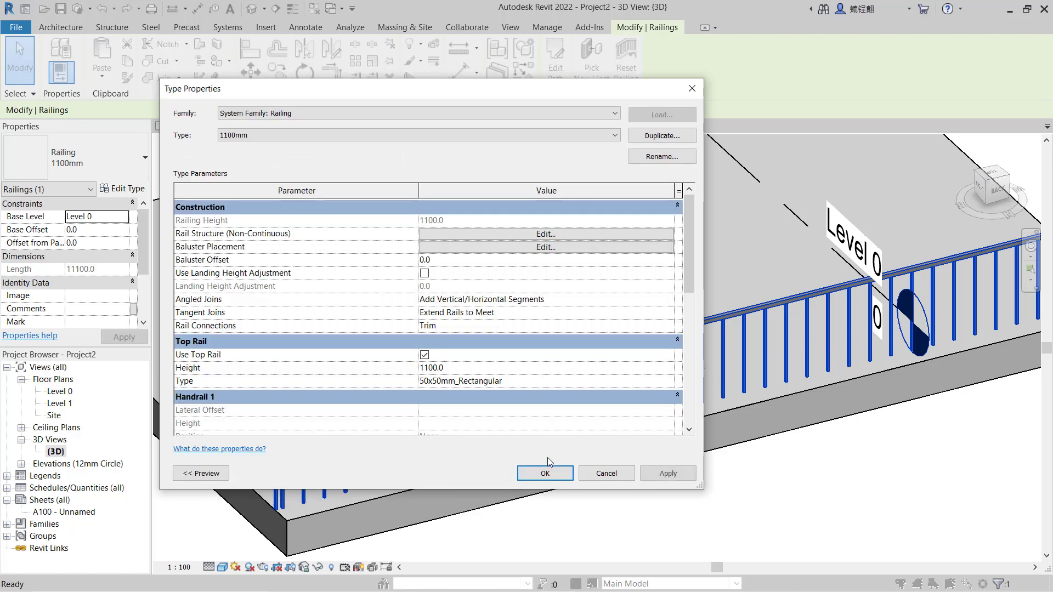
pyautogui.click(544, 474)
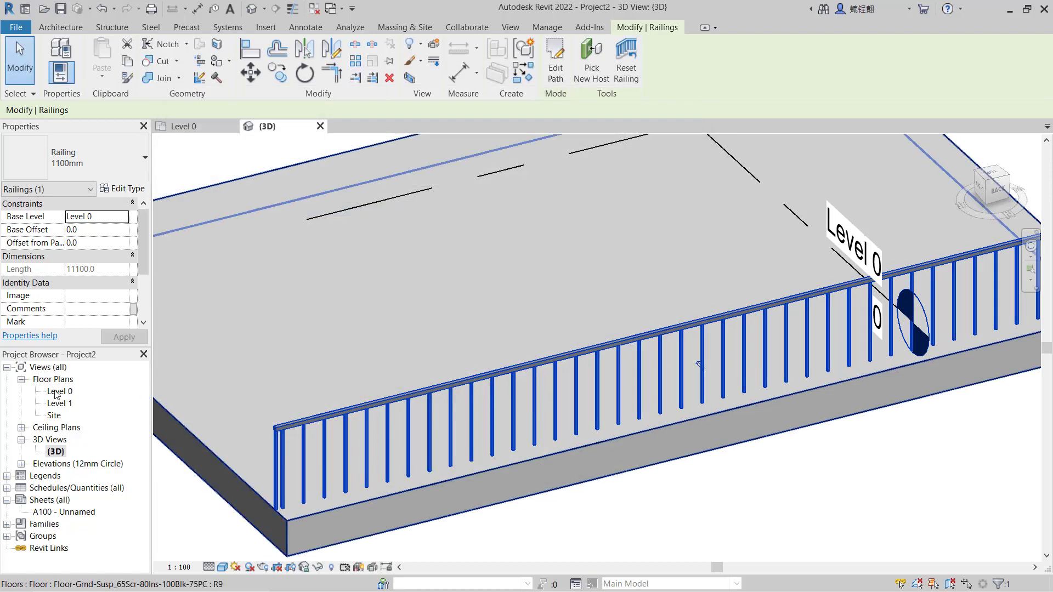
pyautogui.moveTo(6, 526)
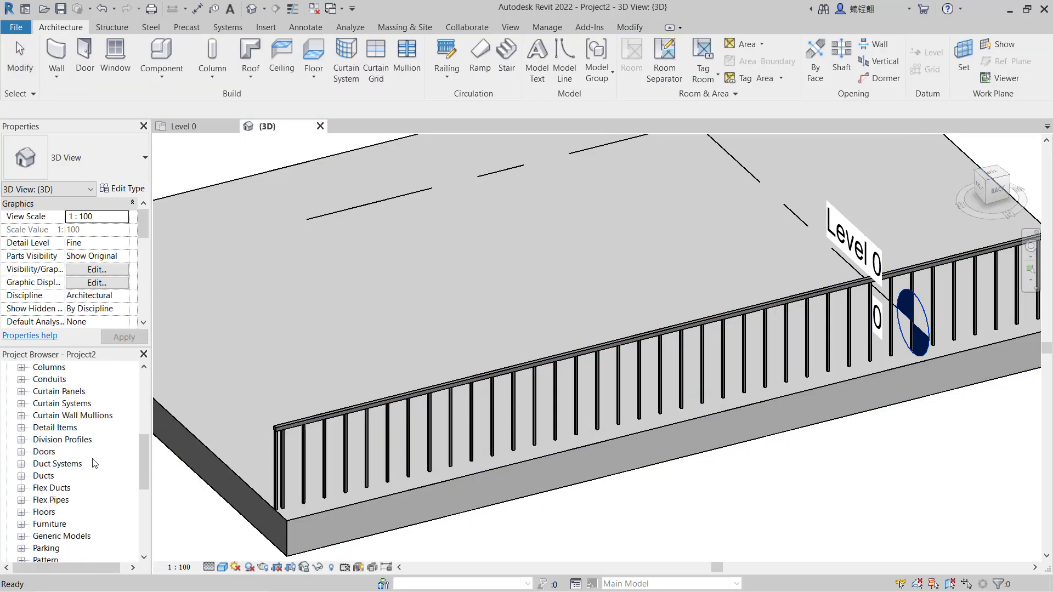
# Expand Railings > Baluster_Square in the Project Browser and select the 25mm type
pyautogui.scroll(-3)
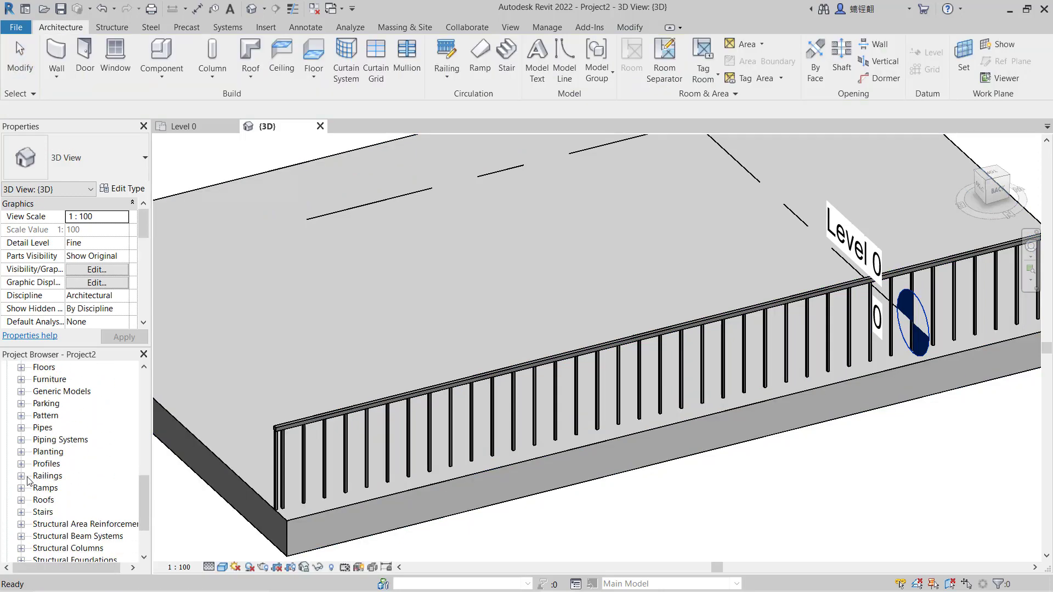
pyautogui.click(22, 476)
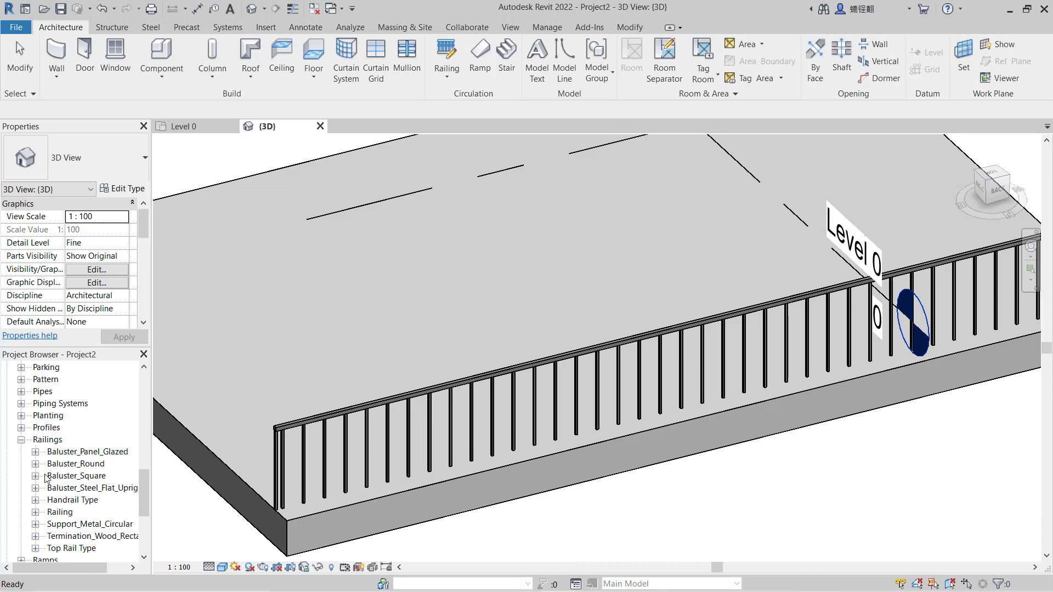
pyautogui.click(35, 475)
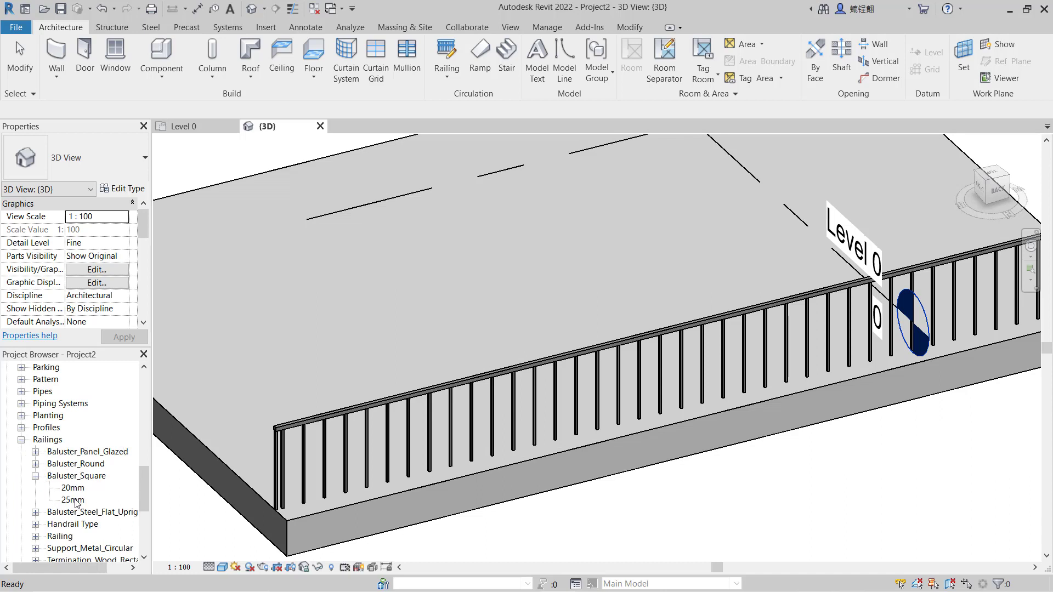
pyautogui.click(71, 500)
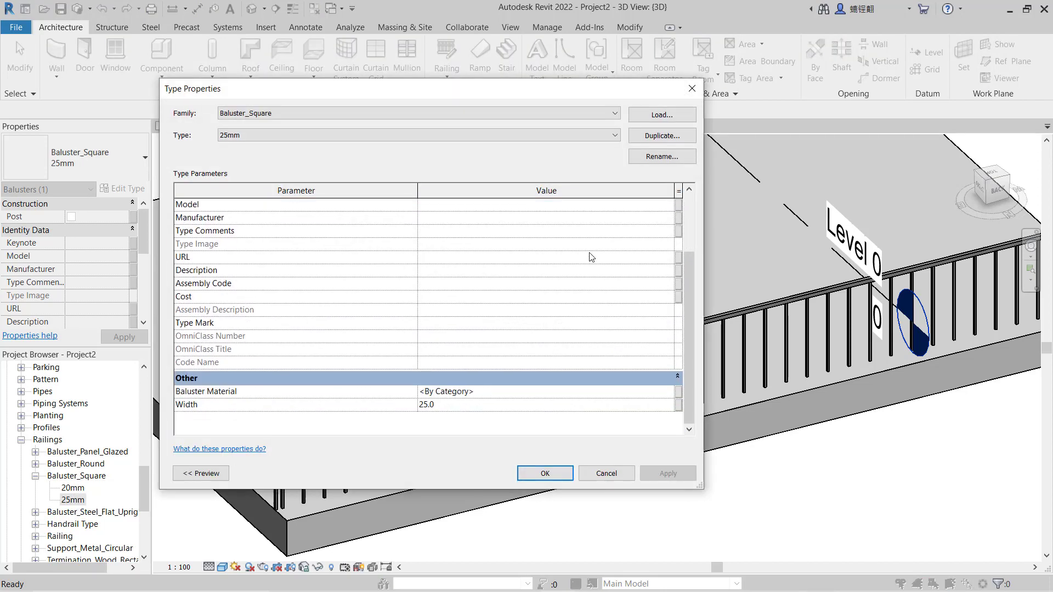
pyautogui.moveTo(273, 399)
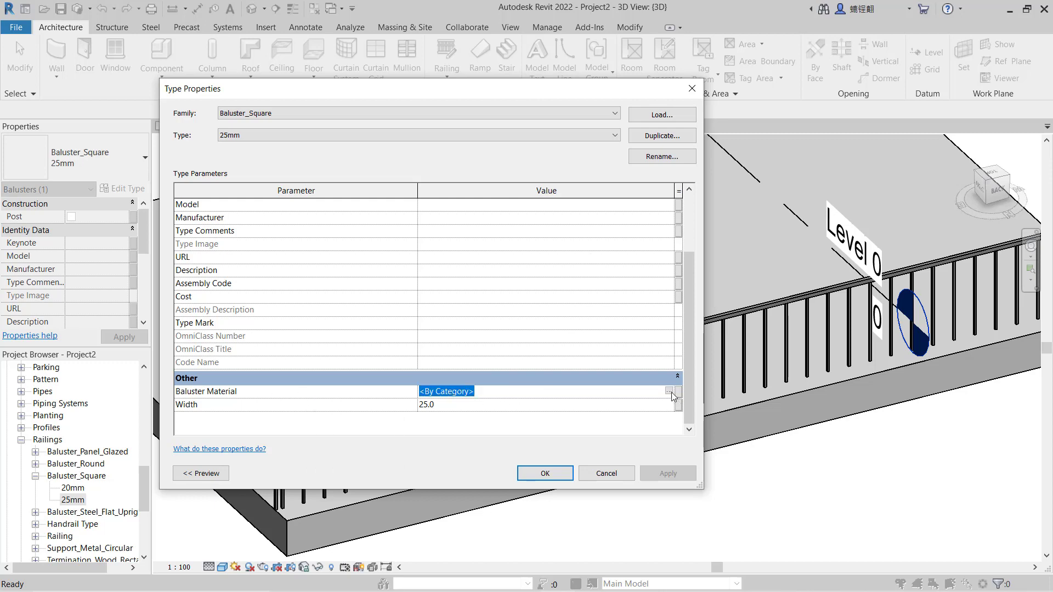
# Set the 25mm square baluster material to Wood, then reopen its type properties
pyautogui.click(674, 392)
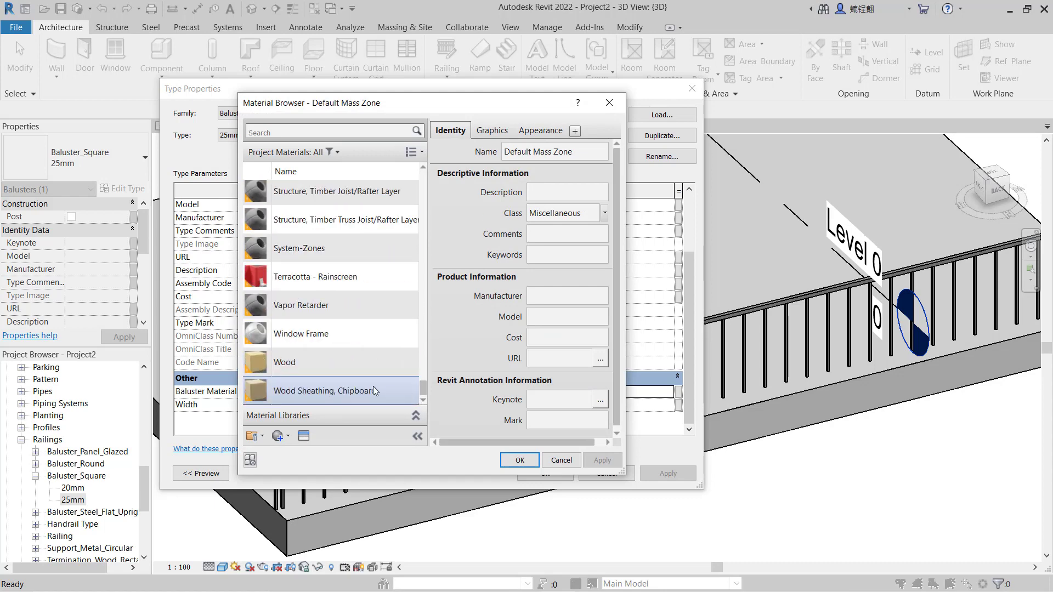
pyautogui.click(284, 362)
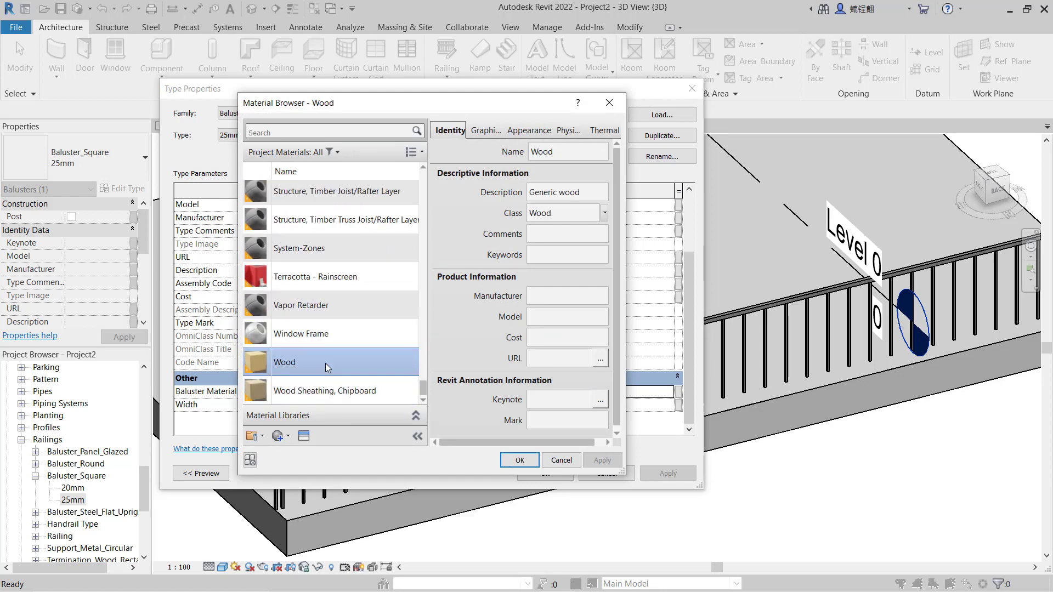
pyautogui.click(518, 460)
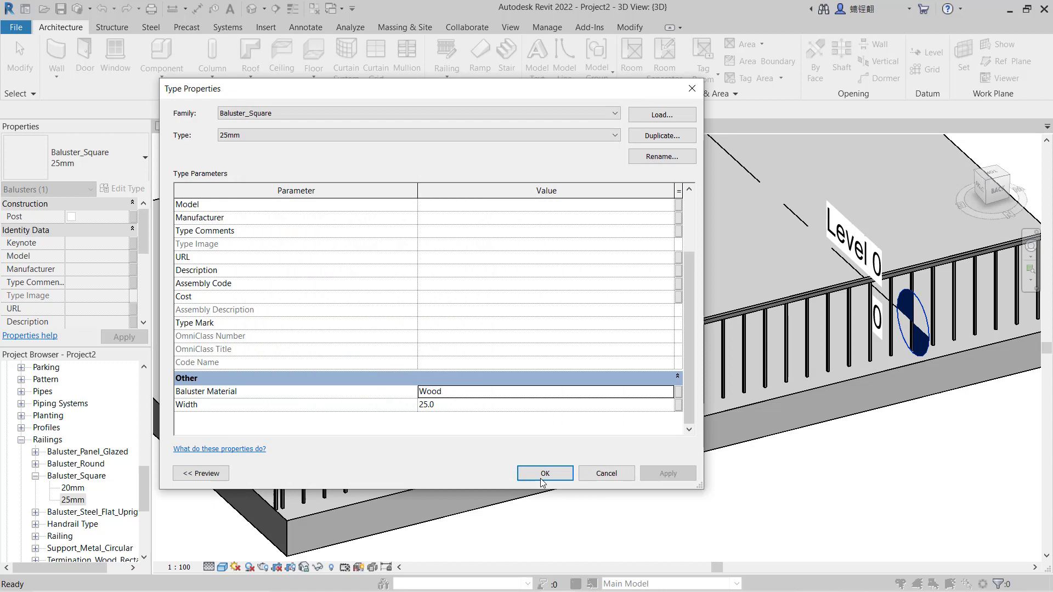
pyautogui.click(544, 473)
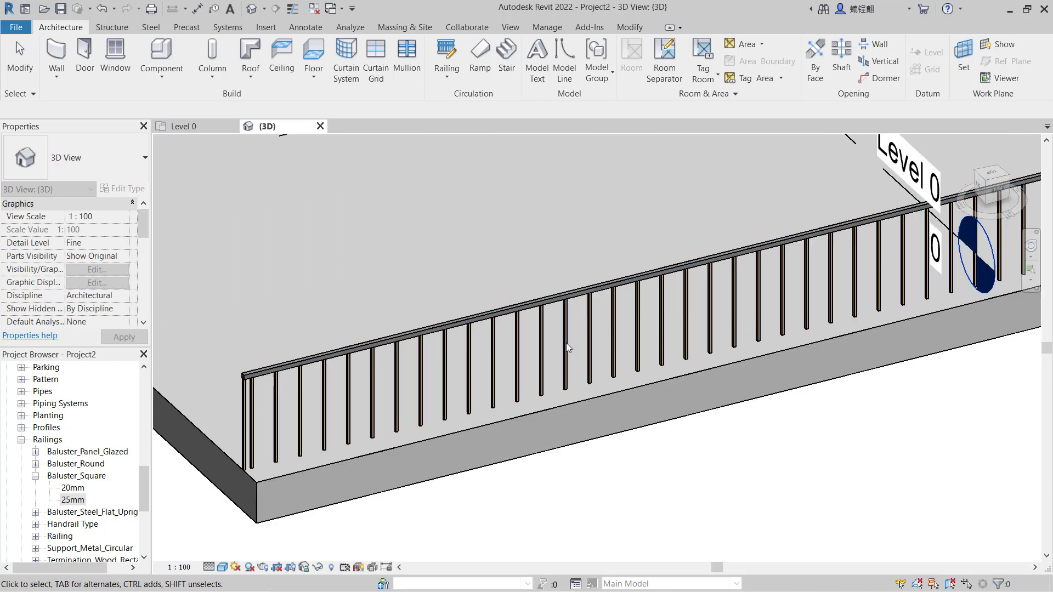
pyautogui.doubleClick(71, 500)
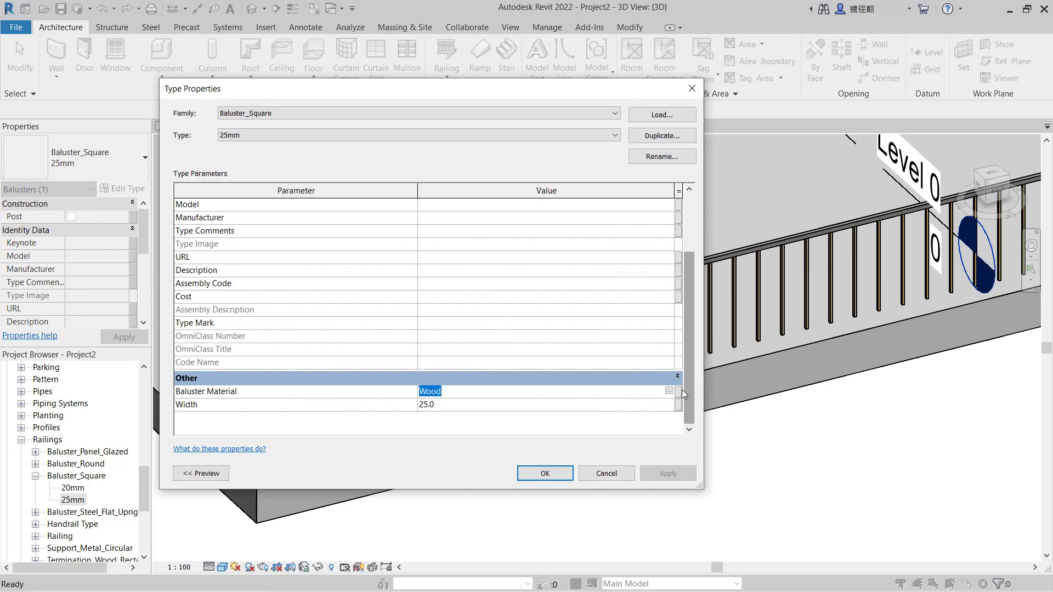
# Set the 25mm square baluster material to Terracotta - Rainscreen and apply it
pyautogui.click(668, 391)
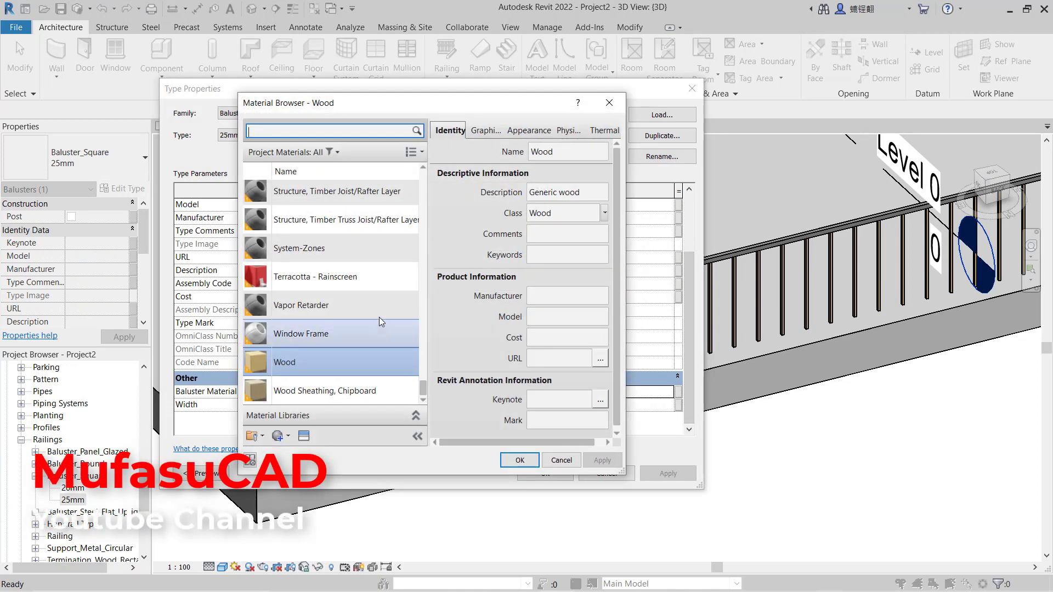
pyautogui.click(314, 276)
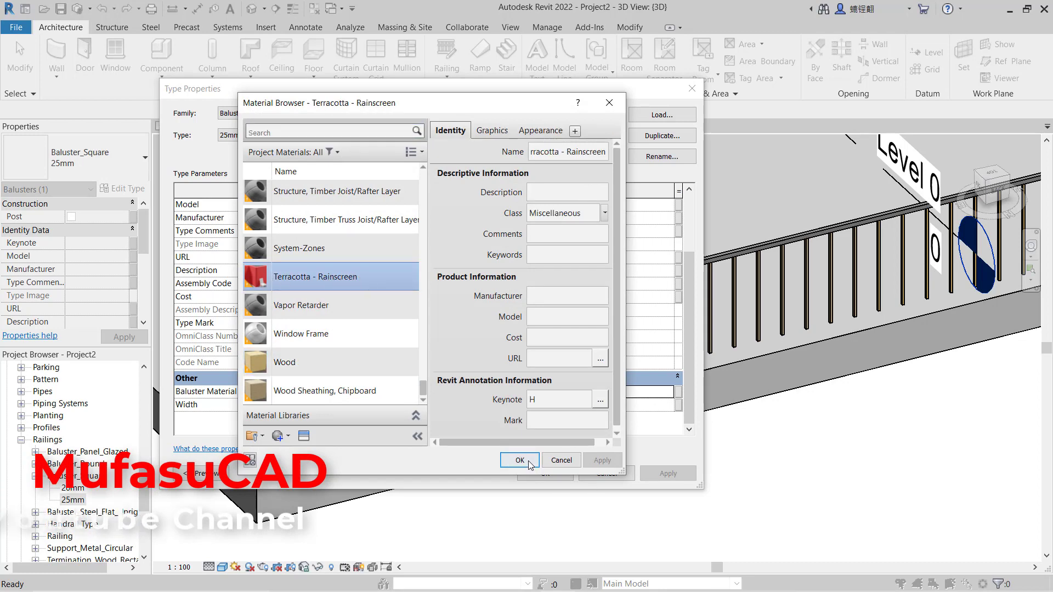
pyautogui.click(517, 460)
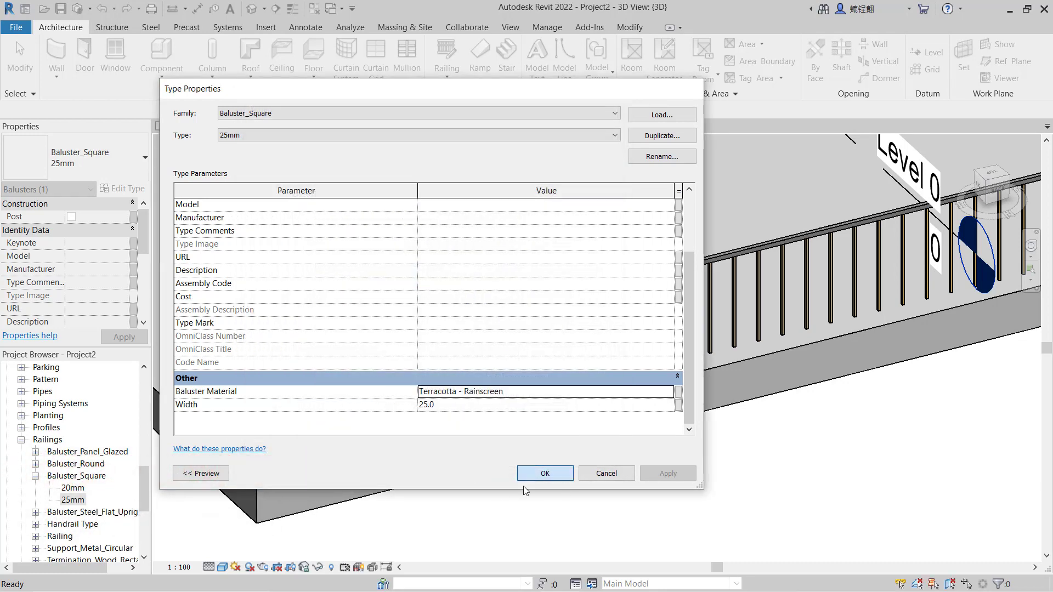
pyautogui.click(544, 474)
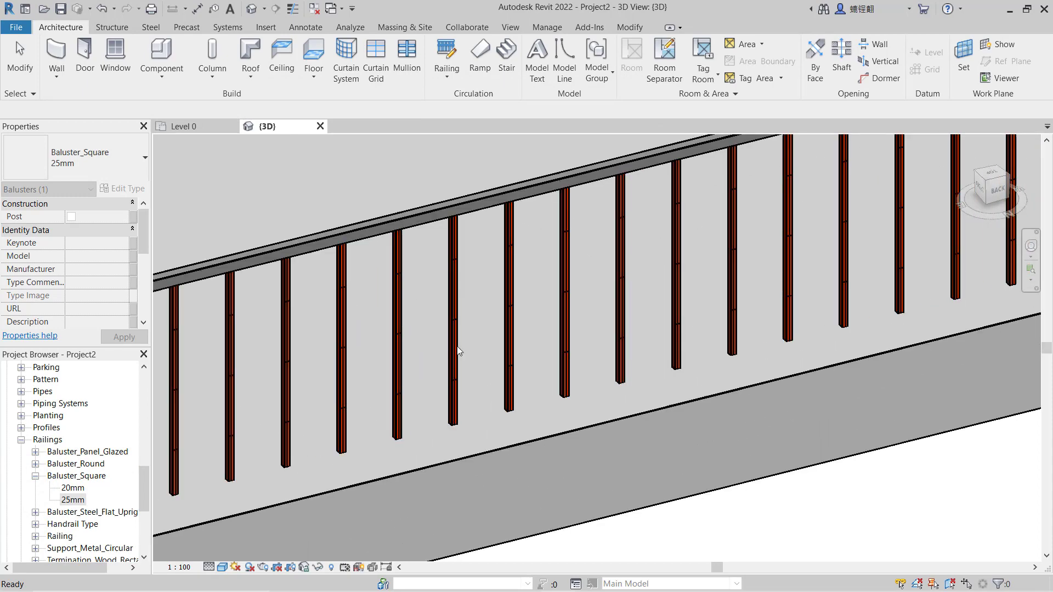